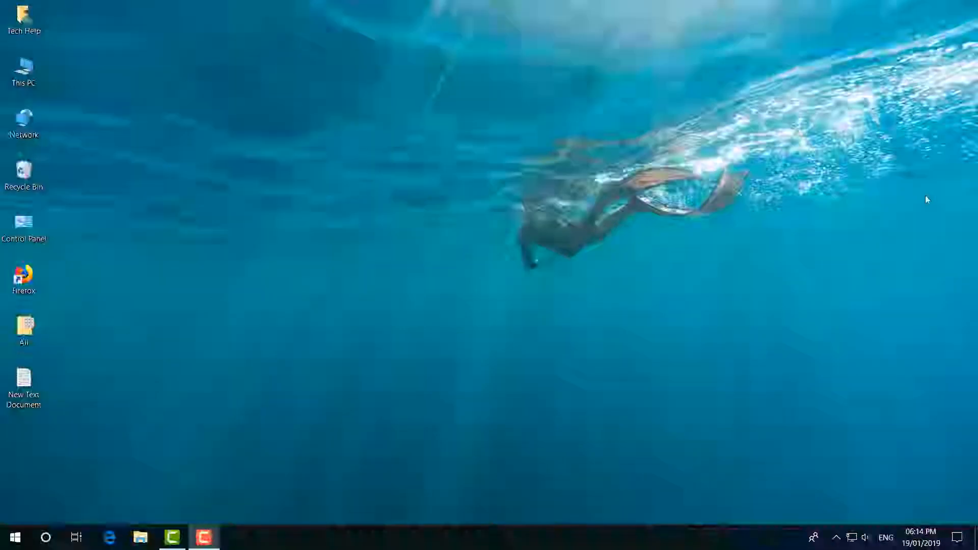
Bring up the Sound settings window from the desktop
click(55, 464)
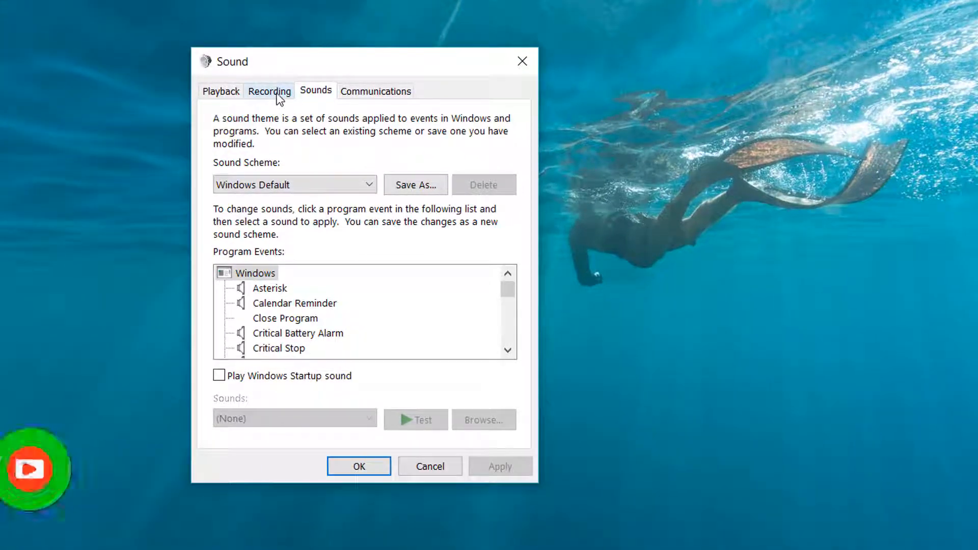
Show the Recording devices and bring up Properties for the Blue Snowball microphone
click(269, 91)
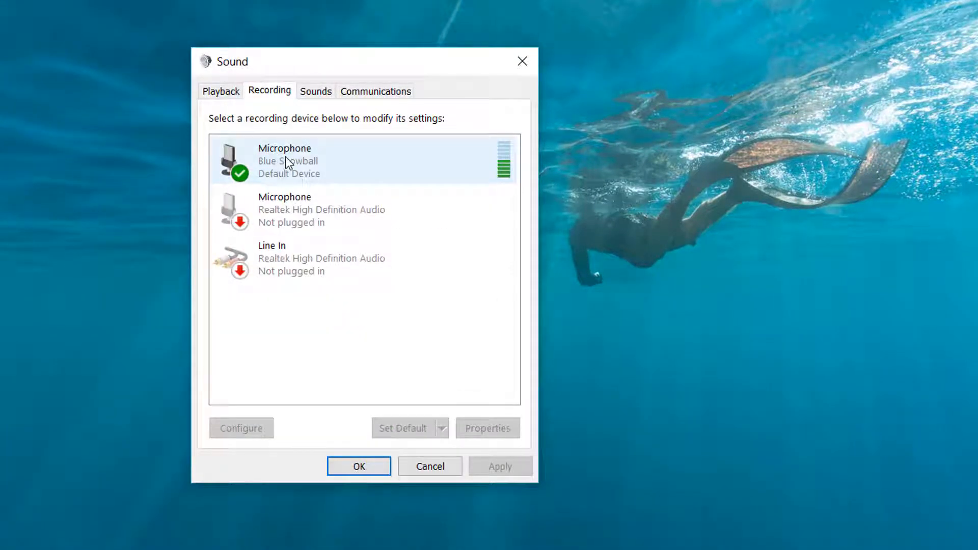
right_click(288, 163)
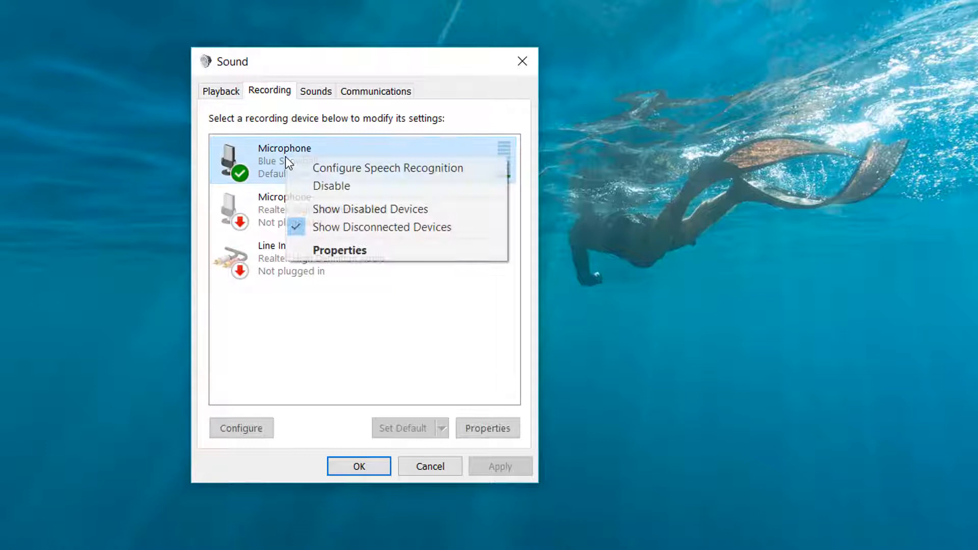
mouse_move(358, 253)
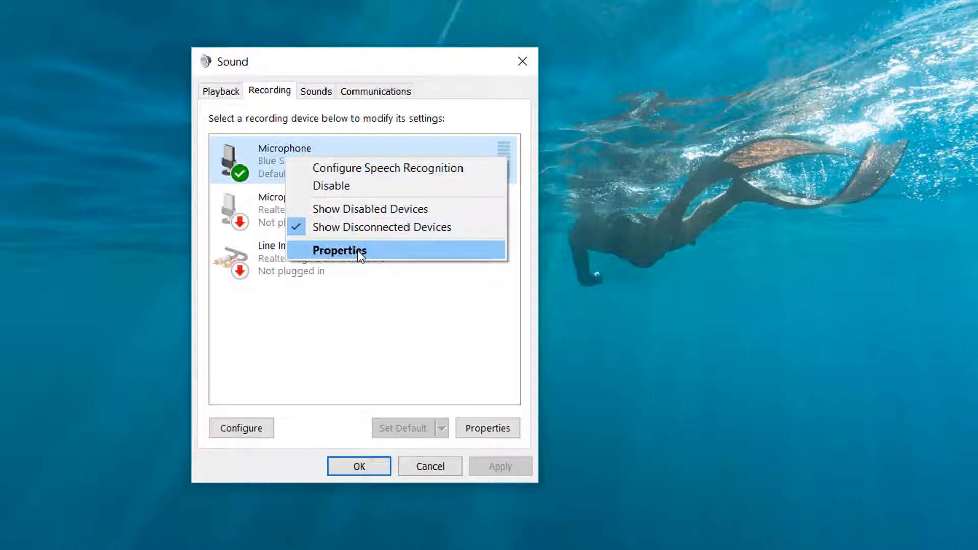
click(340, 251)
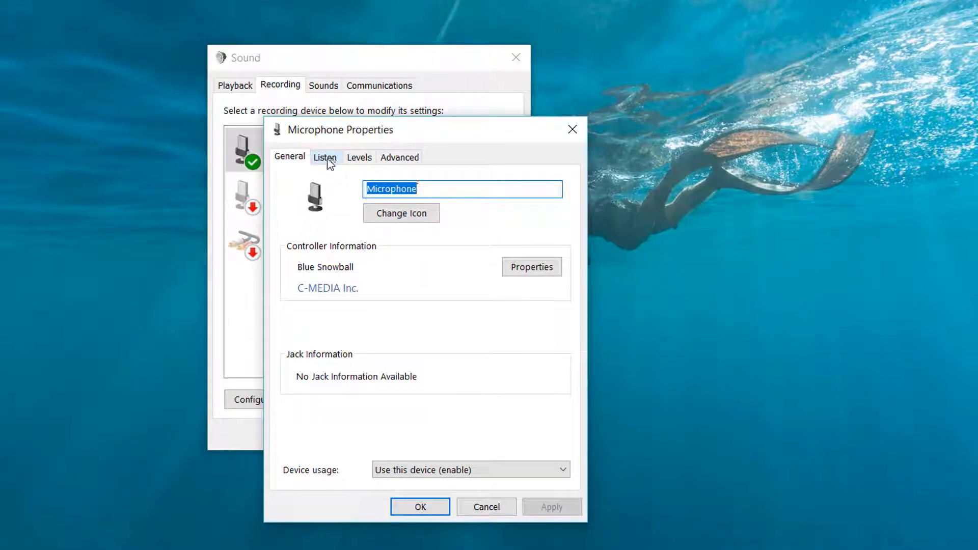
Review the Listen options, then the Levels page showing the input level at 100
click(324, 157)
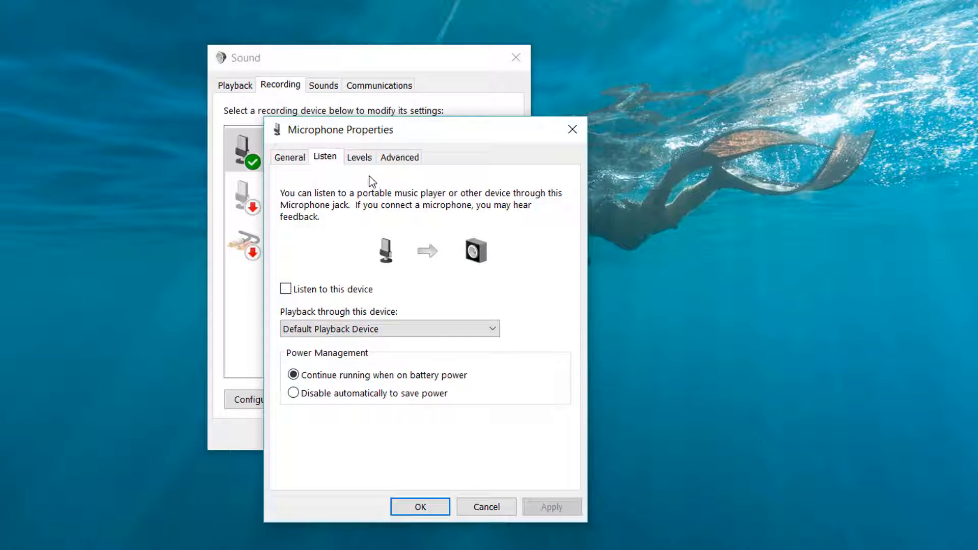
click(360, 157)
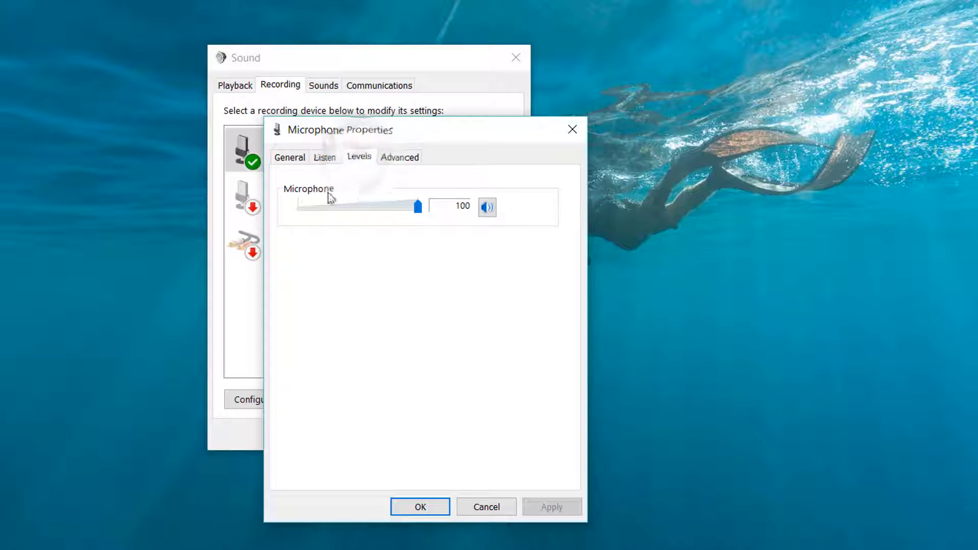
mouse_move(417, 224)
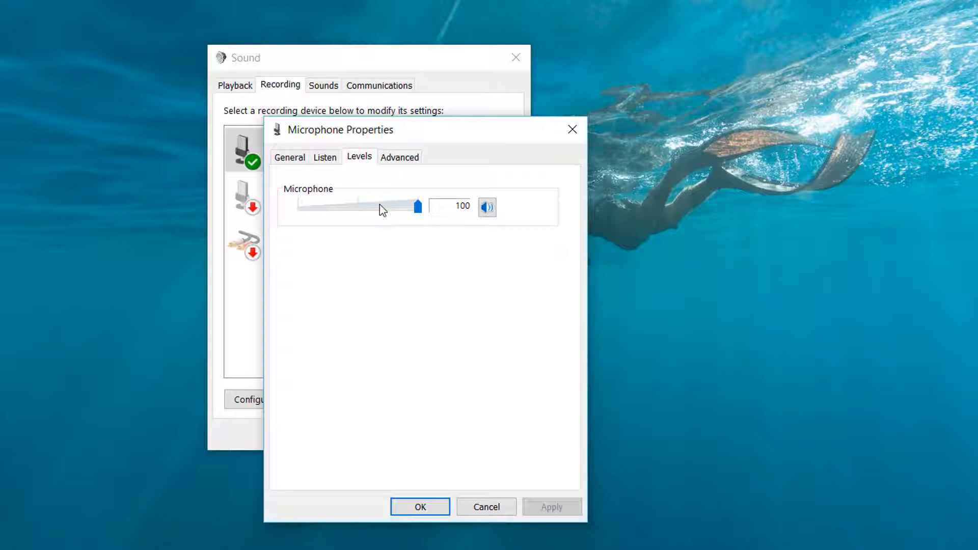
mouse_move(468, 210)
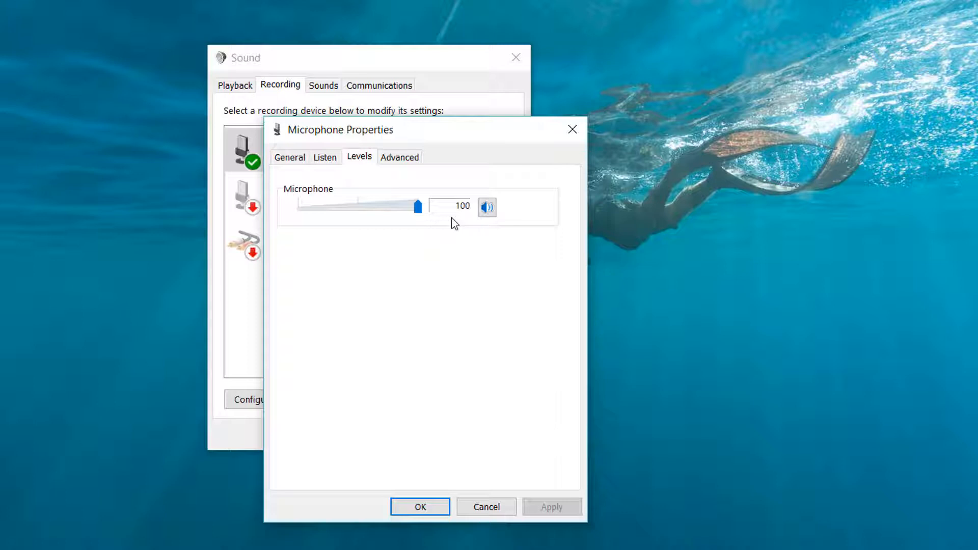
mouse_move(410, 157)
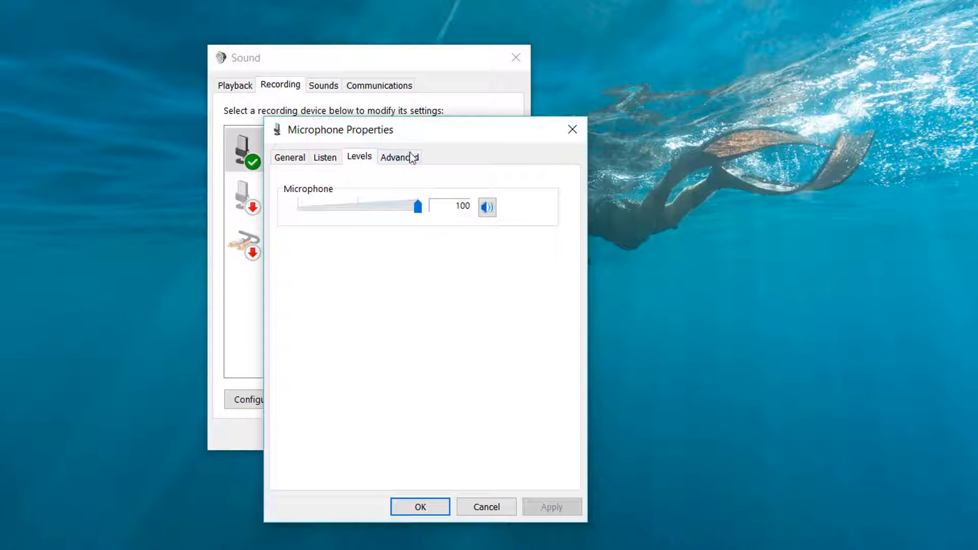
Review the Advanced settings with exclusive mode options and the Default Format sample-rate list
click(399, 157)
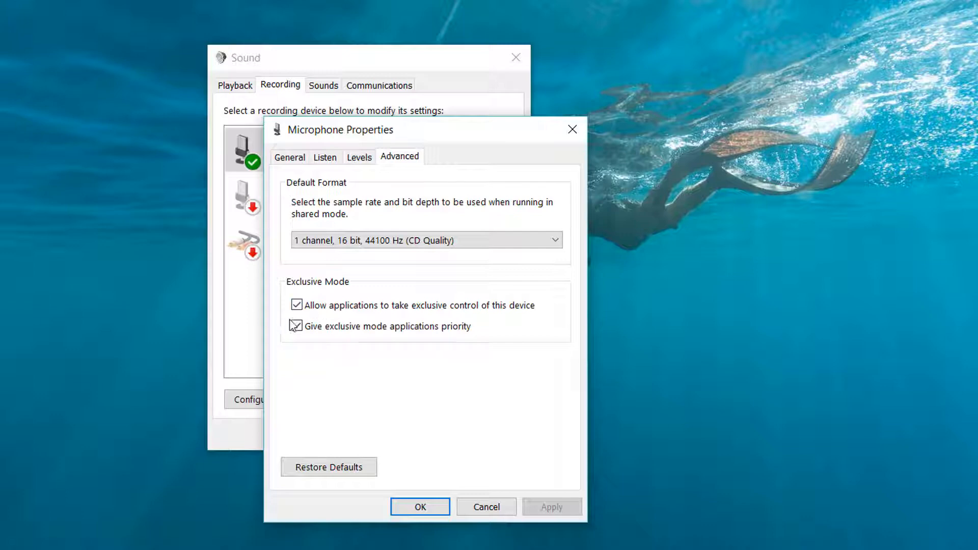
click(296, 326)
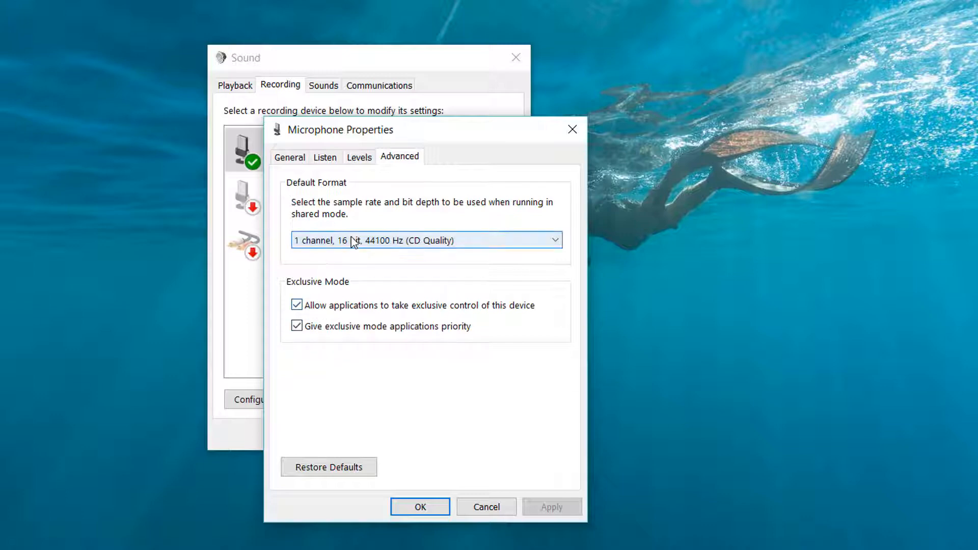
click(426, 240)
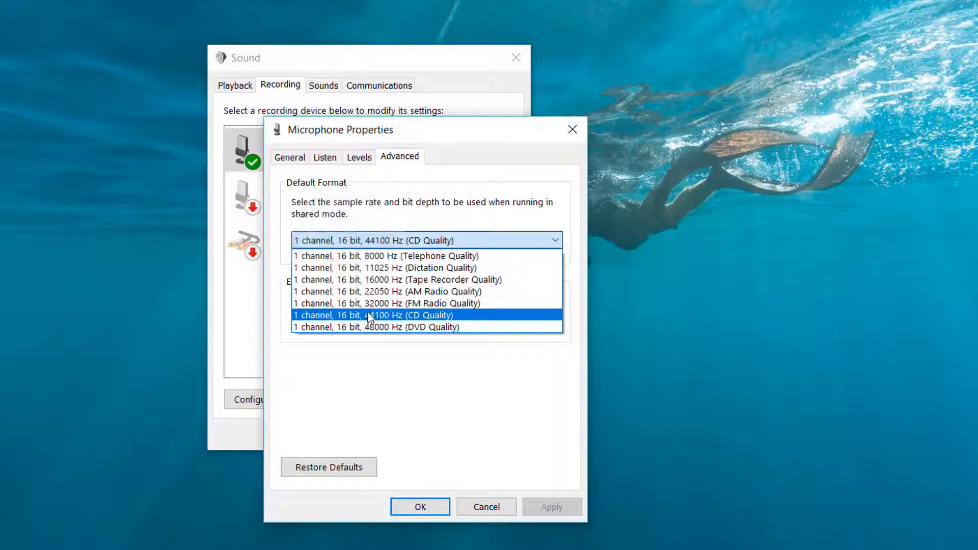
mouse_move(403, 255)
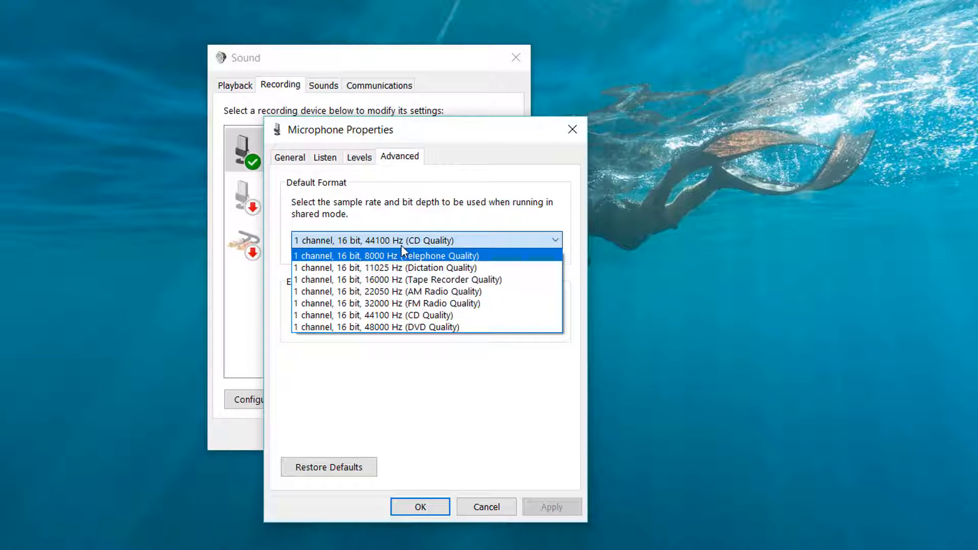
mouse_move(398, 280)
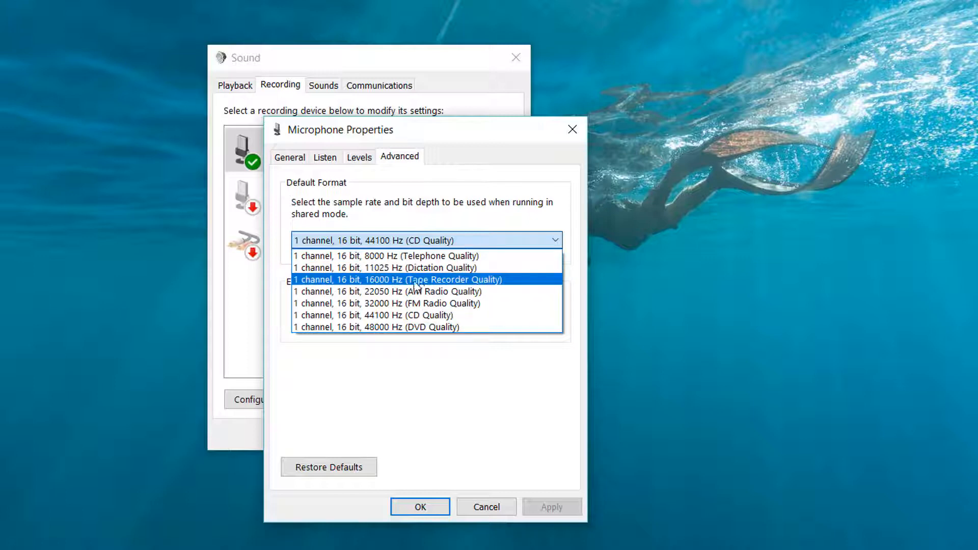
mouse_move(387, 256)
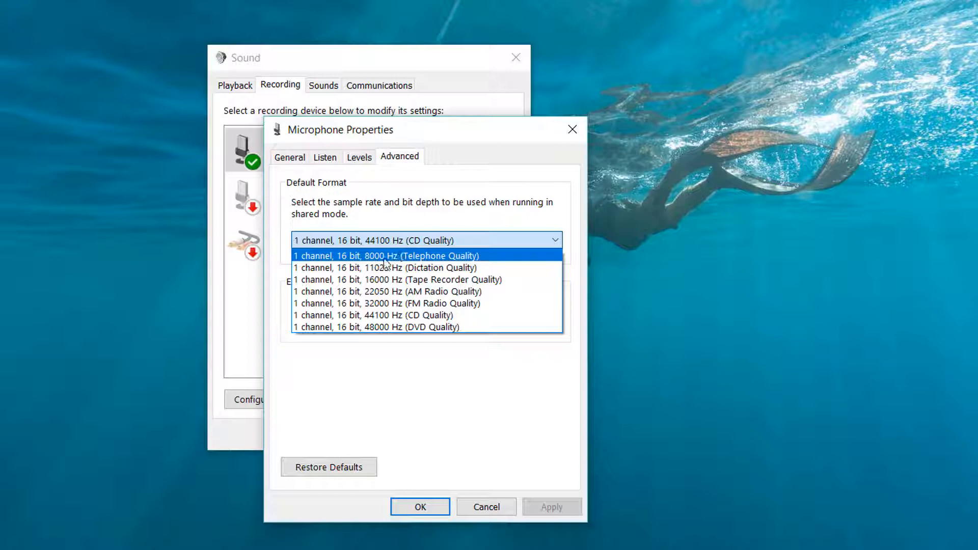
mouse_move(377, 327)
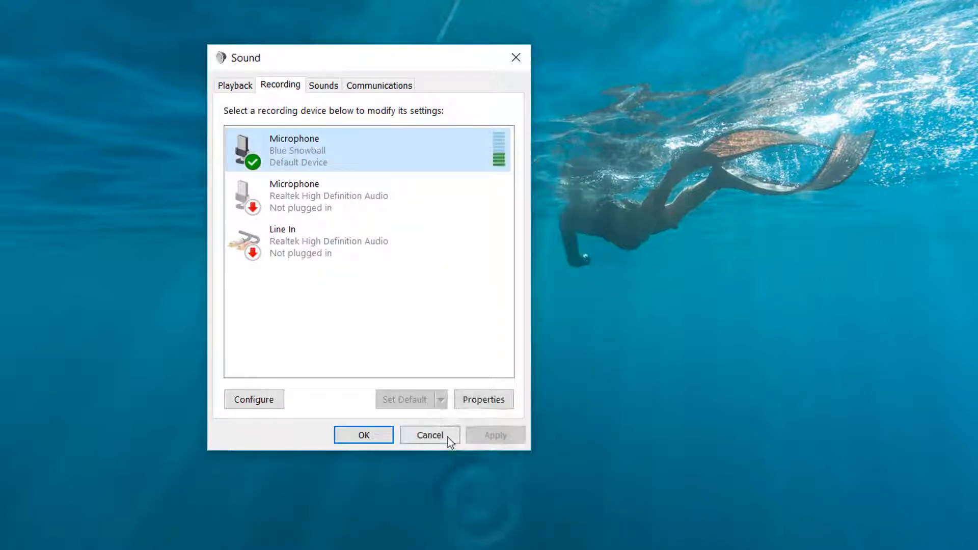
Cancel the Sound dialog and go to Privacy in Windows Settings via the Start menu
click(429, 435)
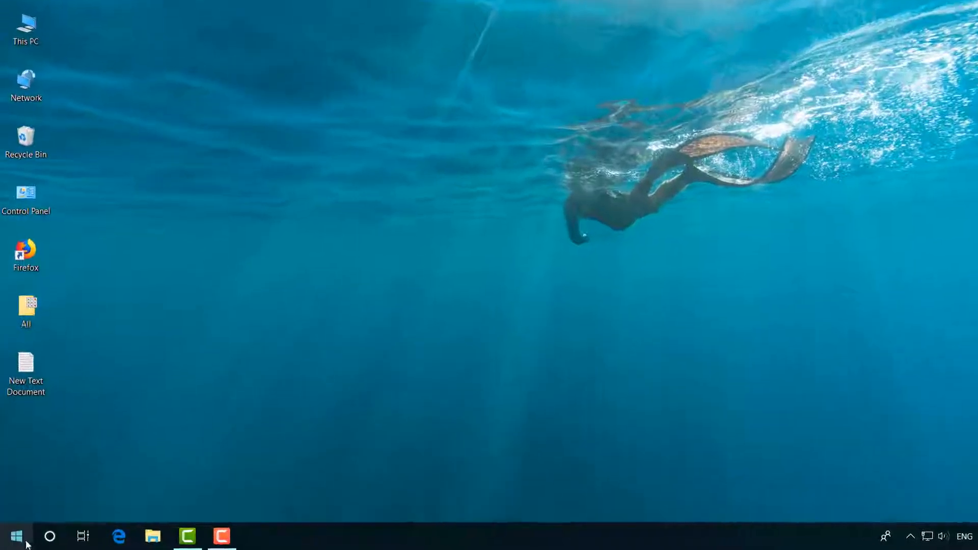
click(16, 535)
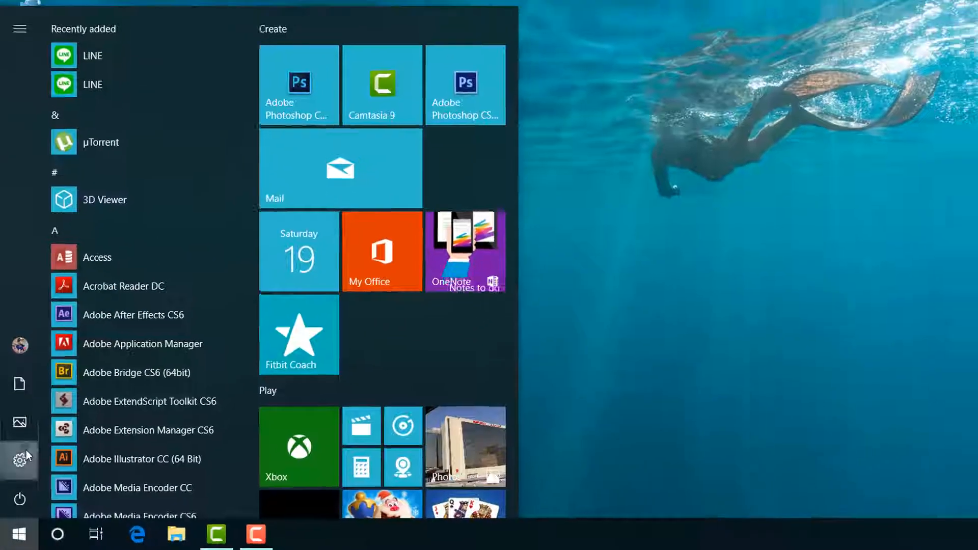
click(20, 461)
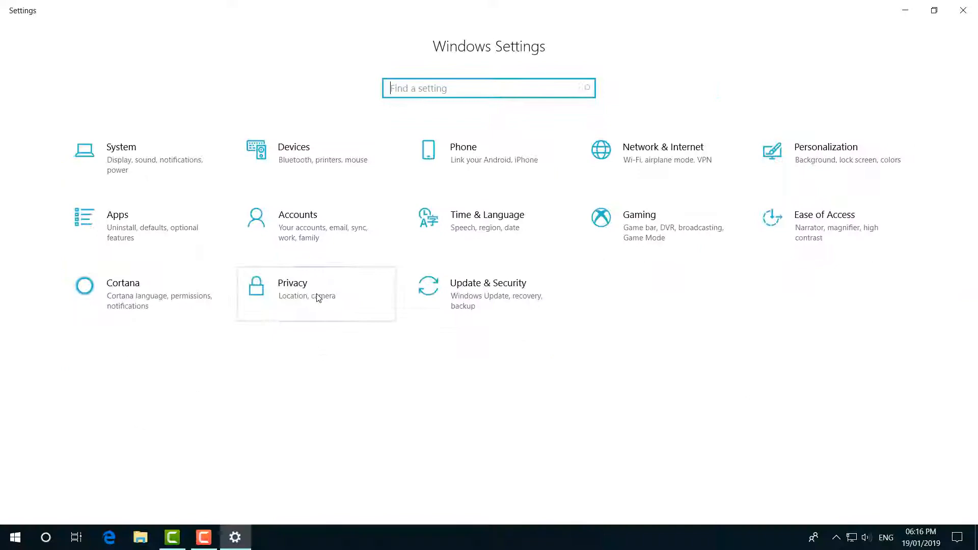
click(293, 282)
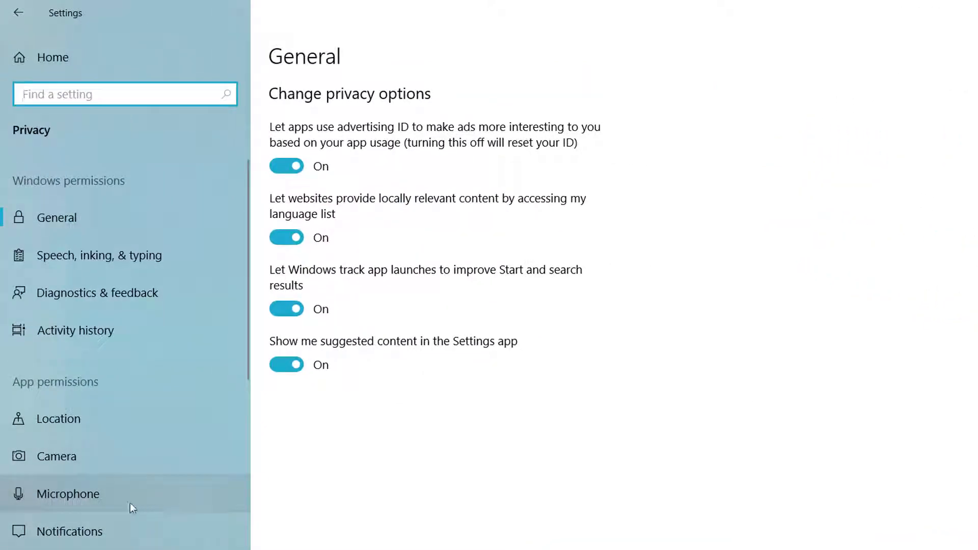
Under Microphone permissions, switch microphone access On for Messaging and Microsoft Store
click(69, 493)
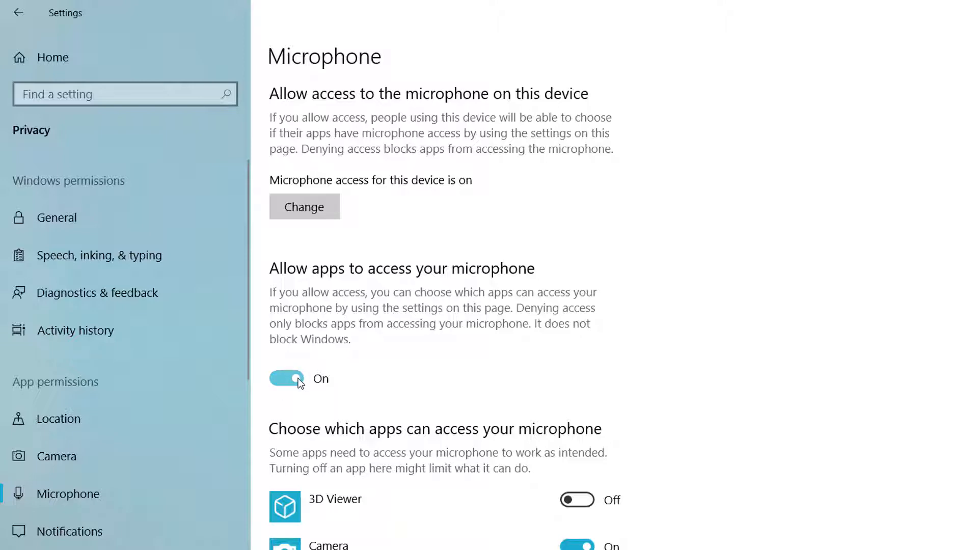
mouse_move(300, 387)
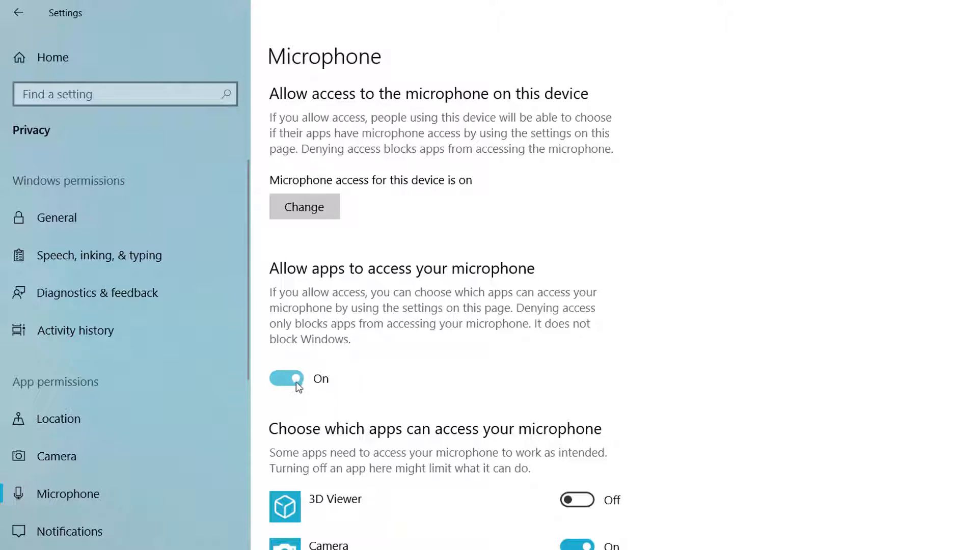
scroll(down, 3)
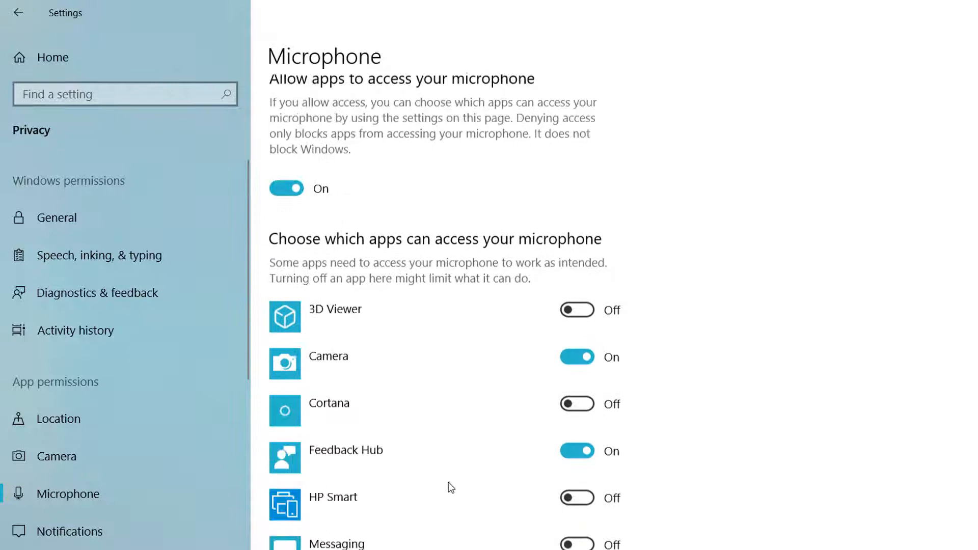
scroll(down, 3)
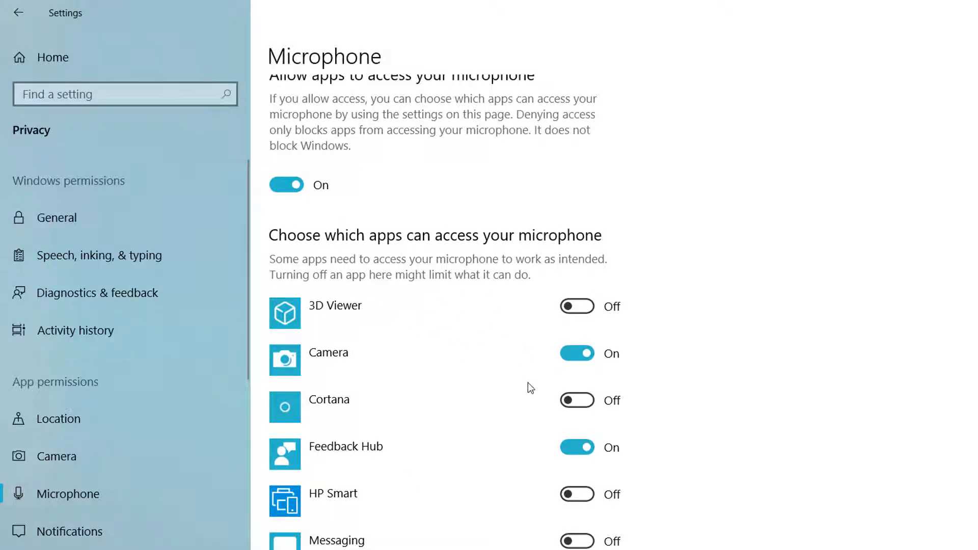
mouse_move(558, 384)
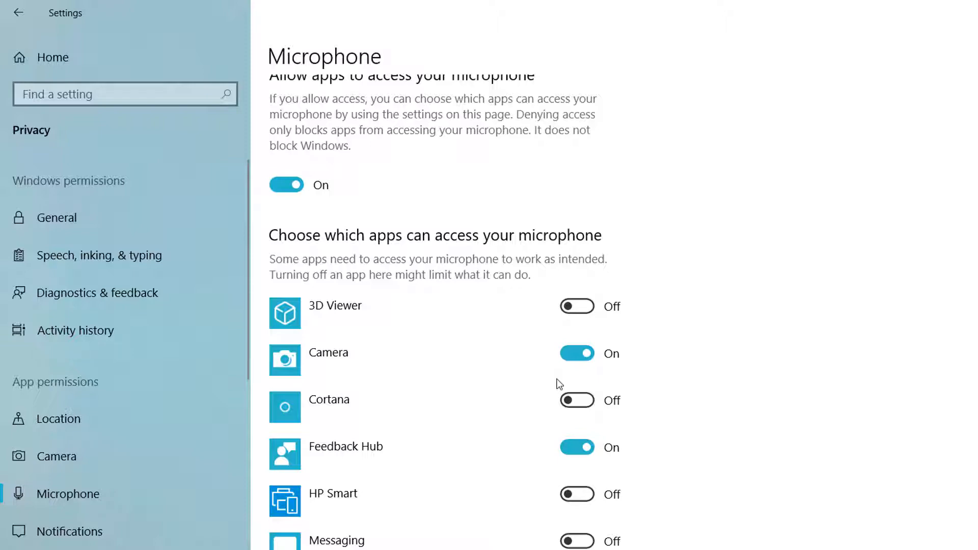
scroll(down, 3)
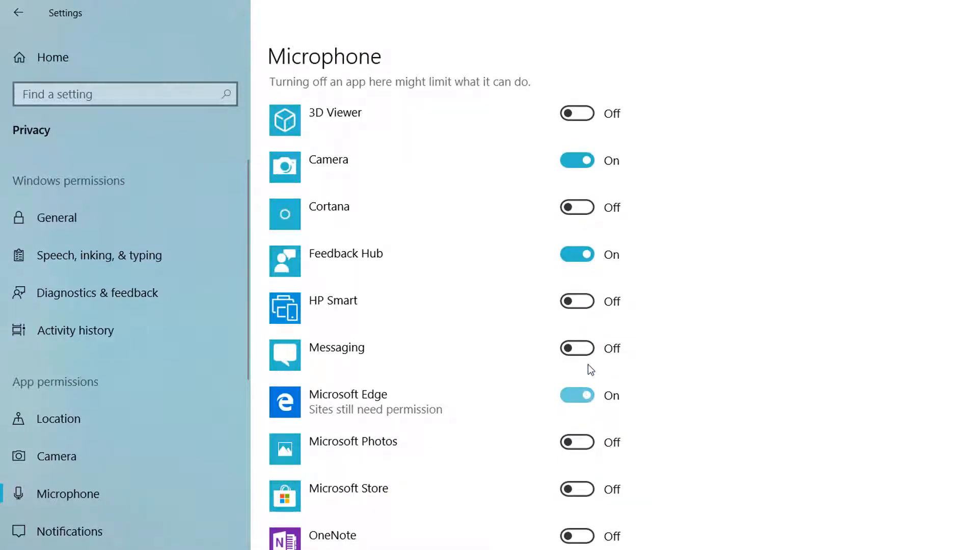
click(577, 349)
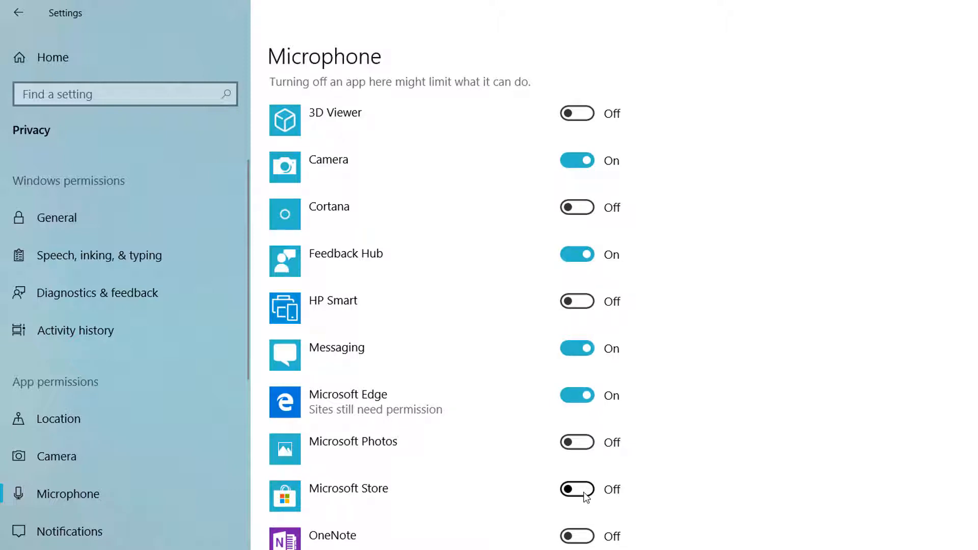
click(577, 490)
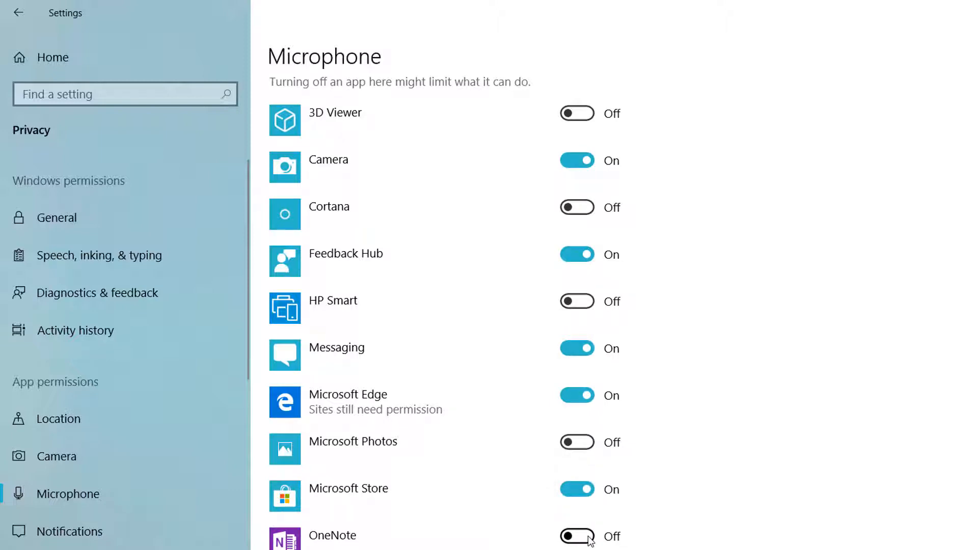
scroll(down, 3)
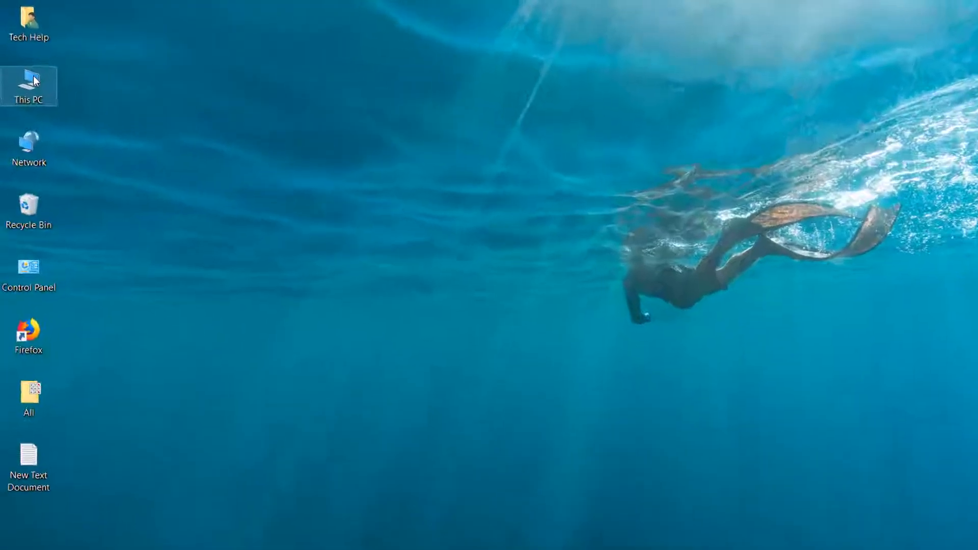
Choose Manage from This PC's context menu to launch Computer Management
right_click(29, 86)
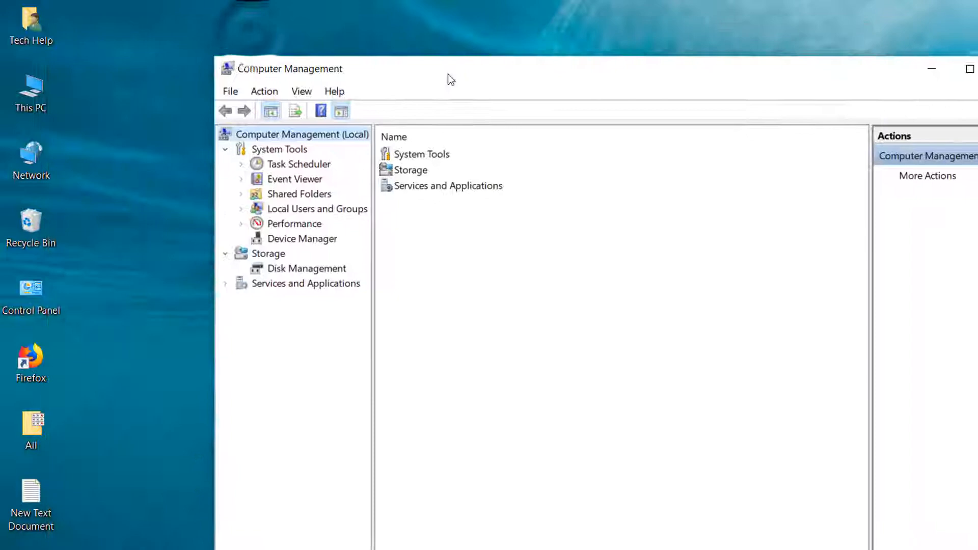
mouse_move(311, 244)
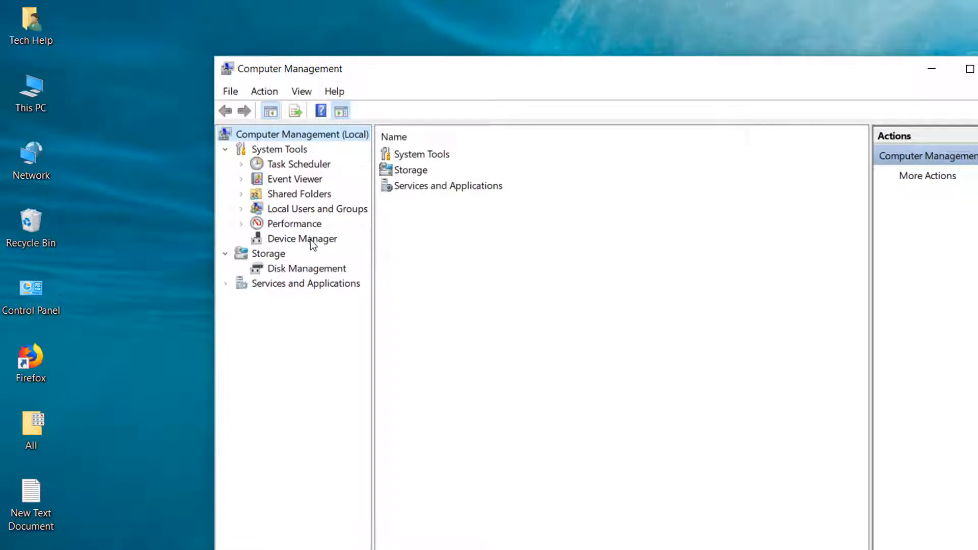
In Device Manager under Audio inputs and outputs, view the Blue Snowball microphone's Driver details (version 10.0.17134.1)
click(303, 239)
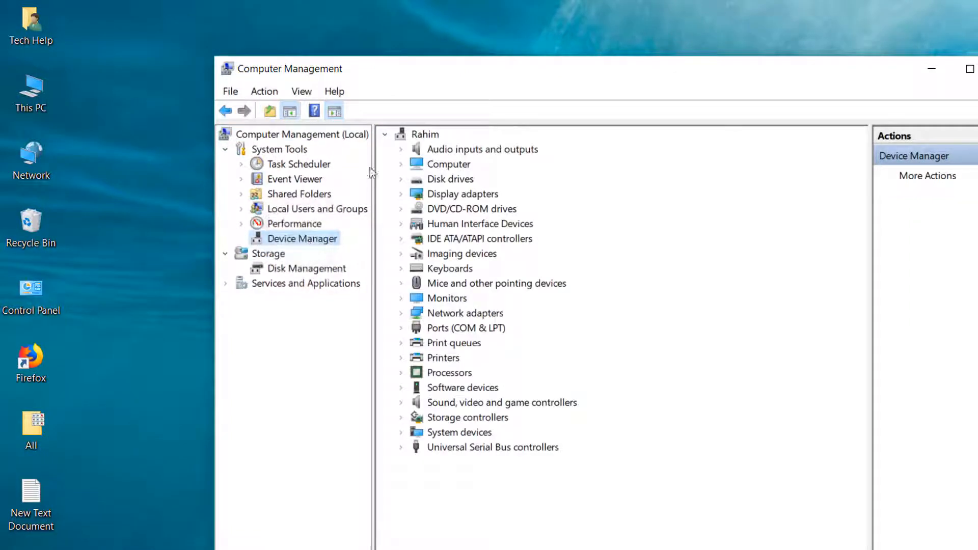
click(401, 149)
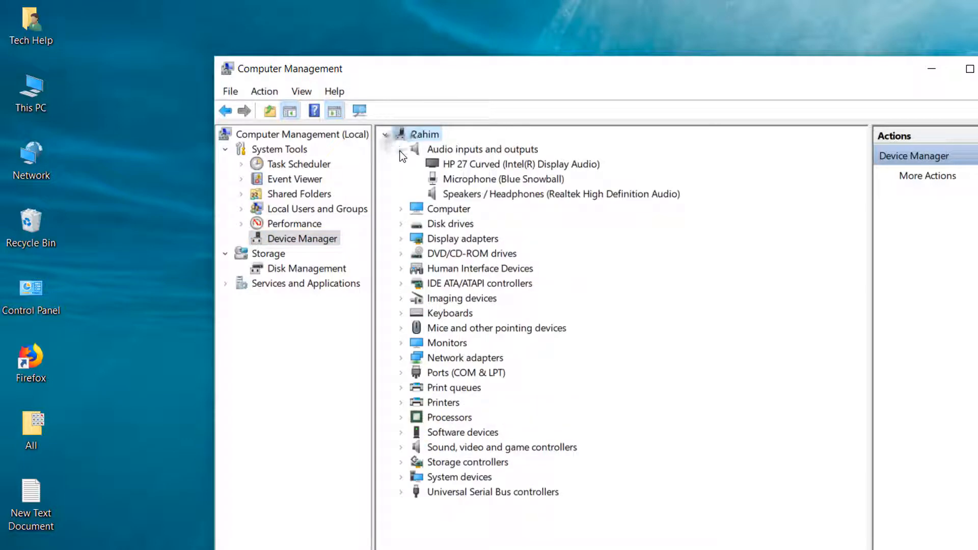
click(502, 179)
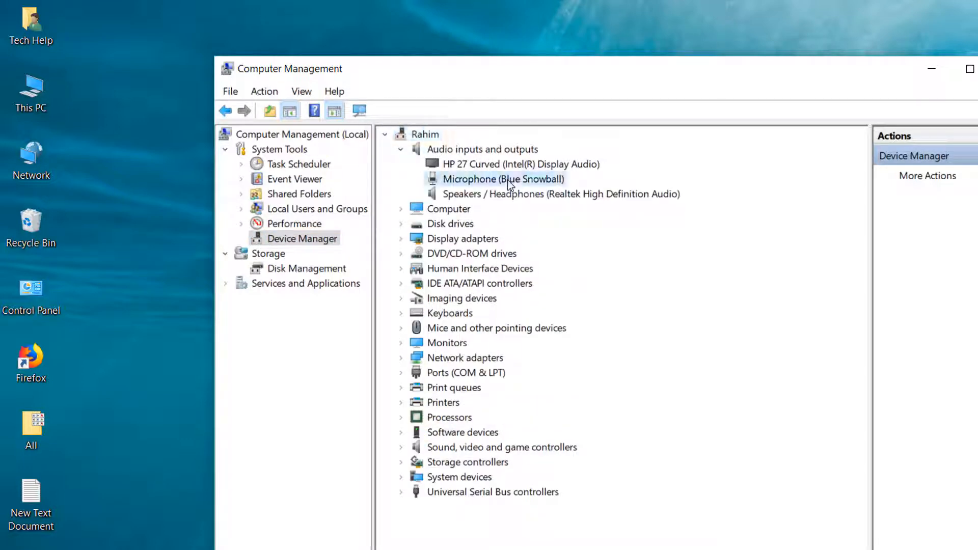
right_click(503, 179)
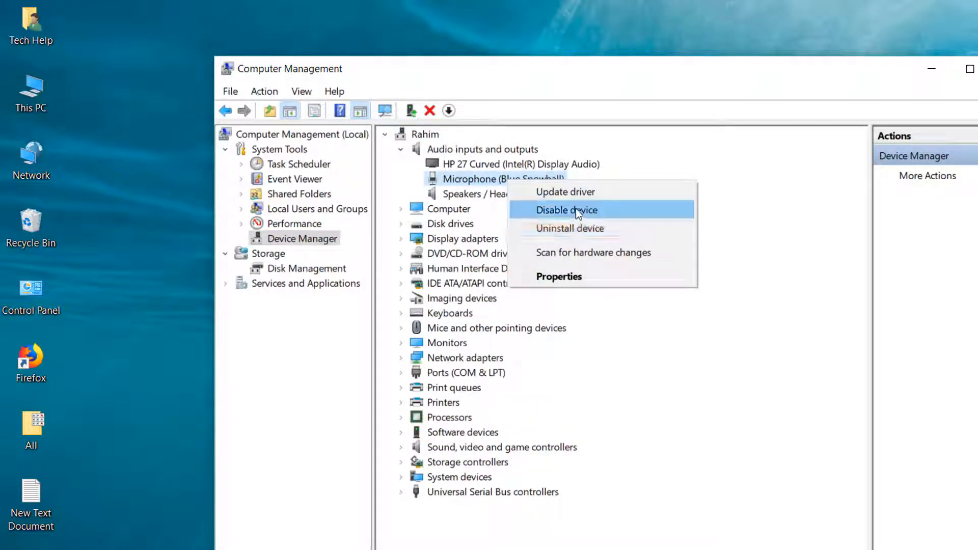
mouse_move(593, 200)
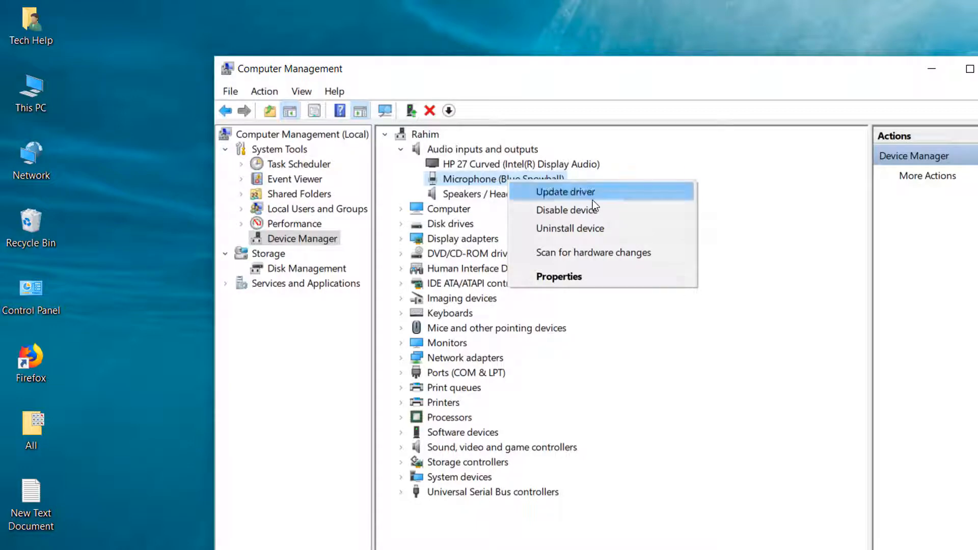
click(557, 276)
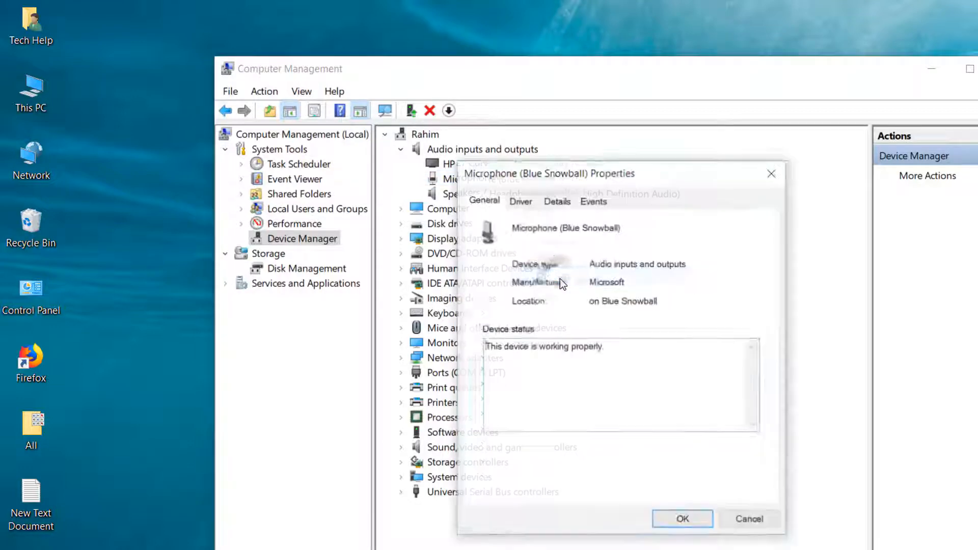
click(520, 201)
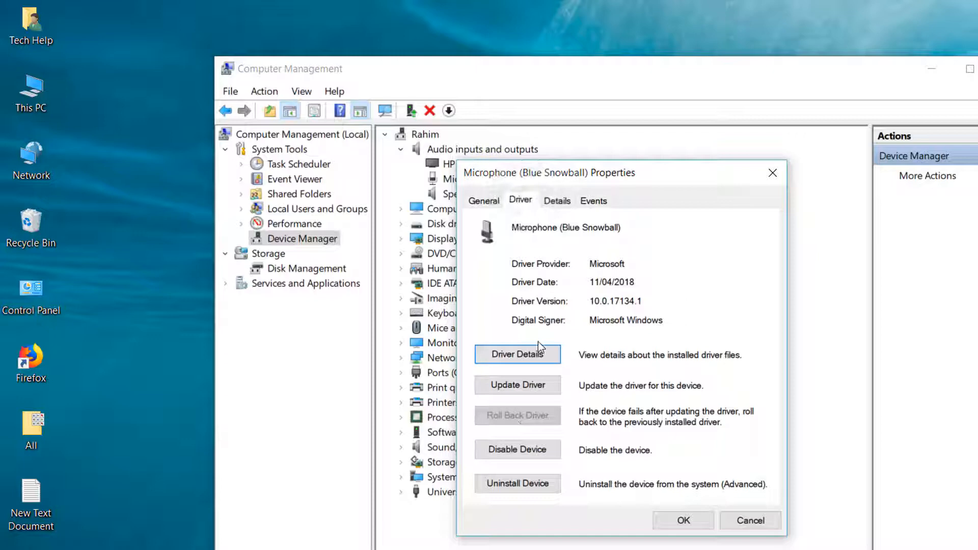
mouse_move(491, 505)
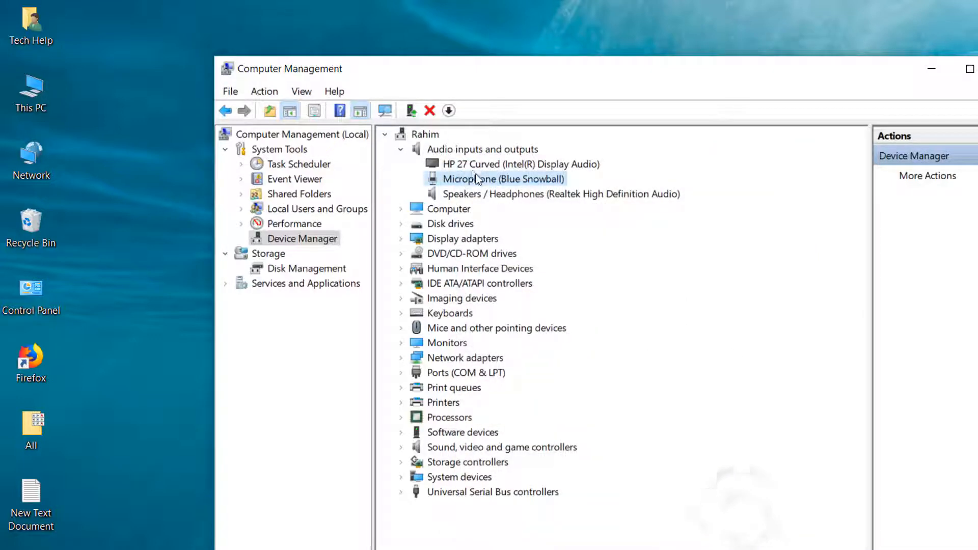
Start Update driver for the Blue Snowball microphone, then close the wizard and Computer Management
right_click(502, 179)
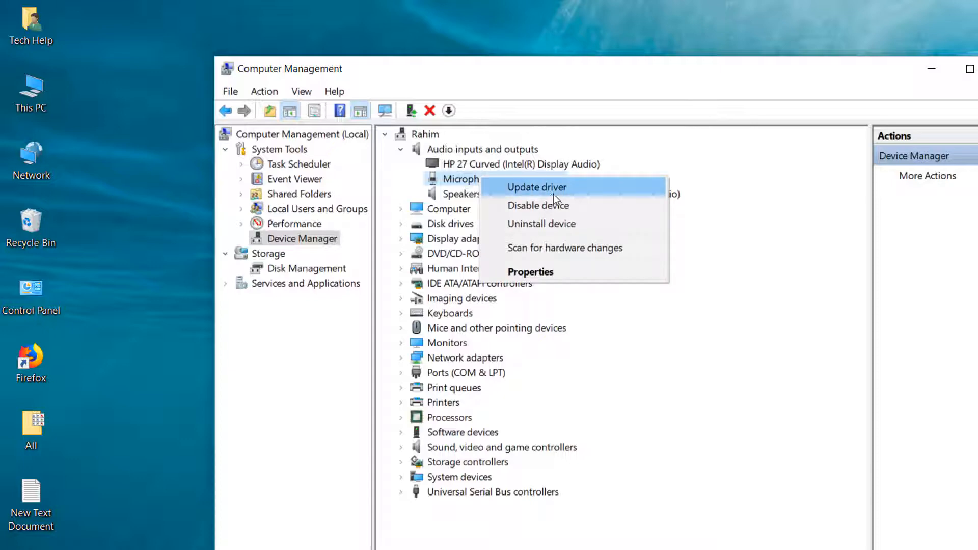
click(537, 187)
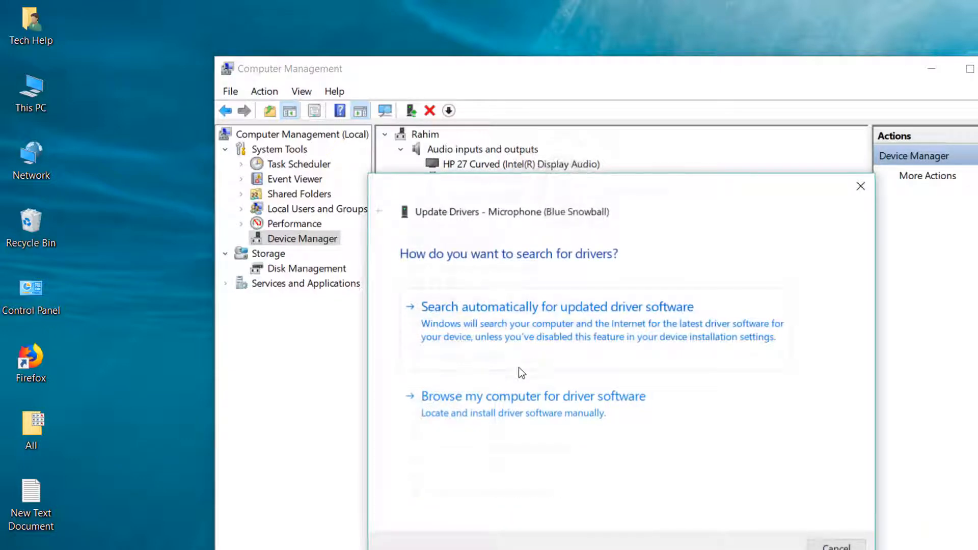
mouse_move(599, 339)
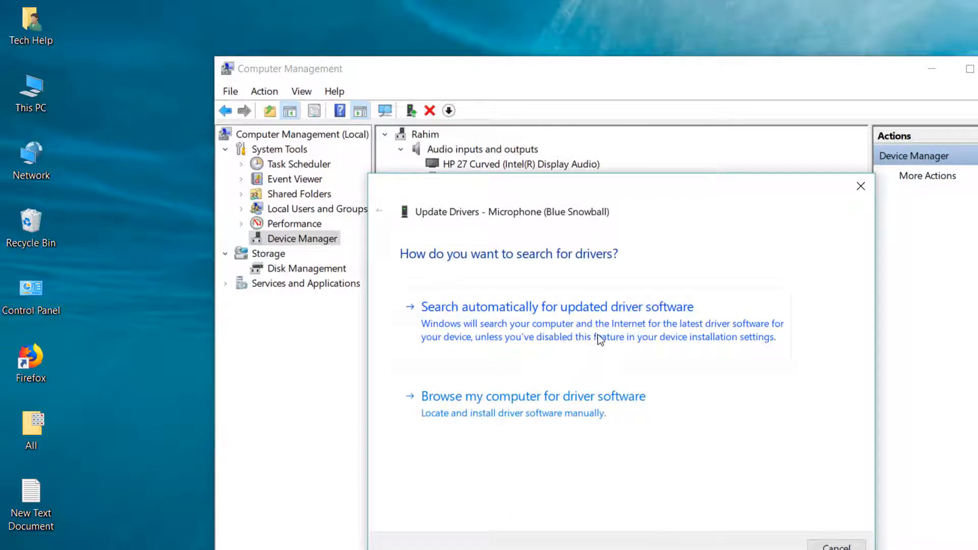
mouse_move(685, 326)
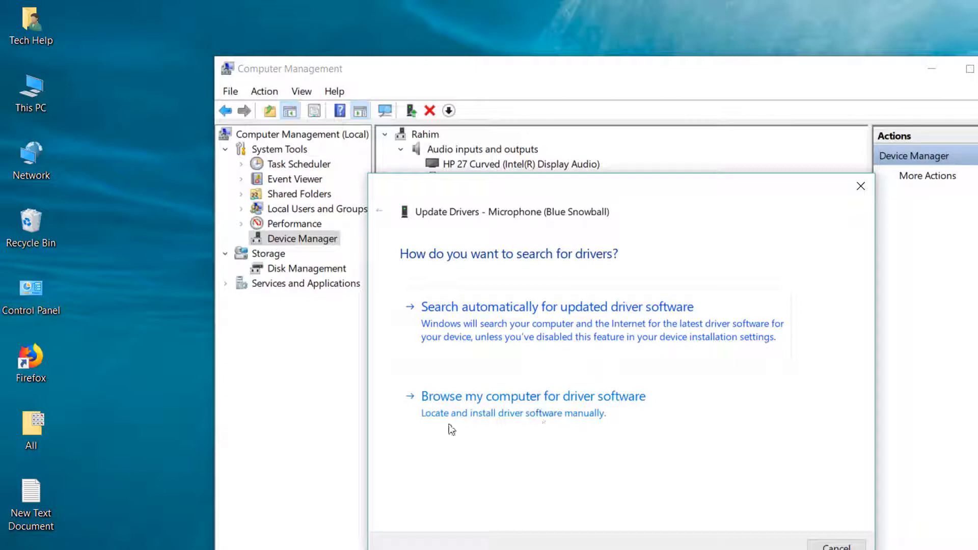
mouse_move(599, 405)
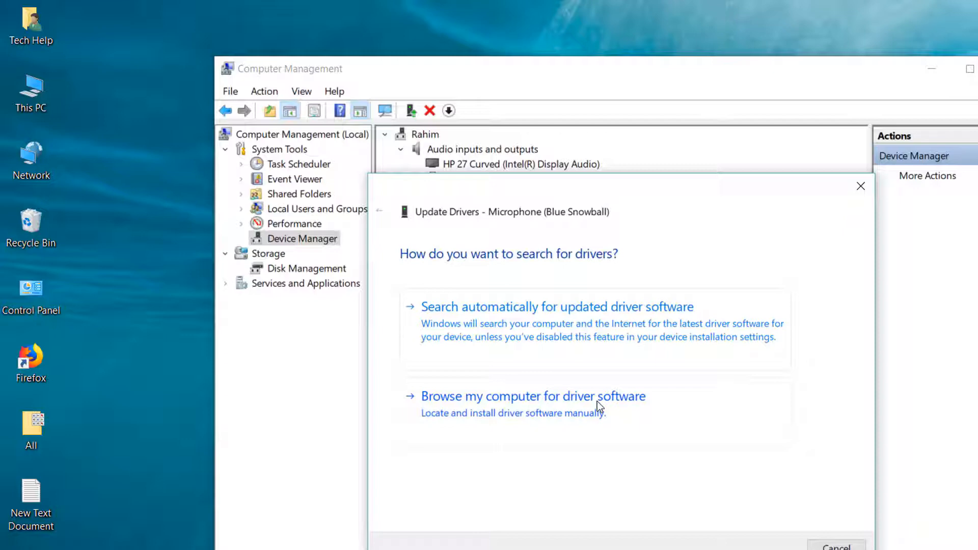
mouse_move(572, 414)
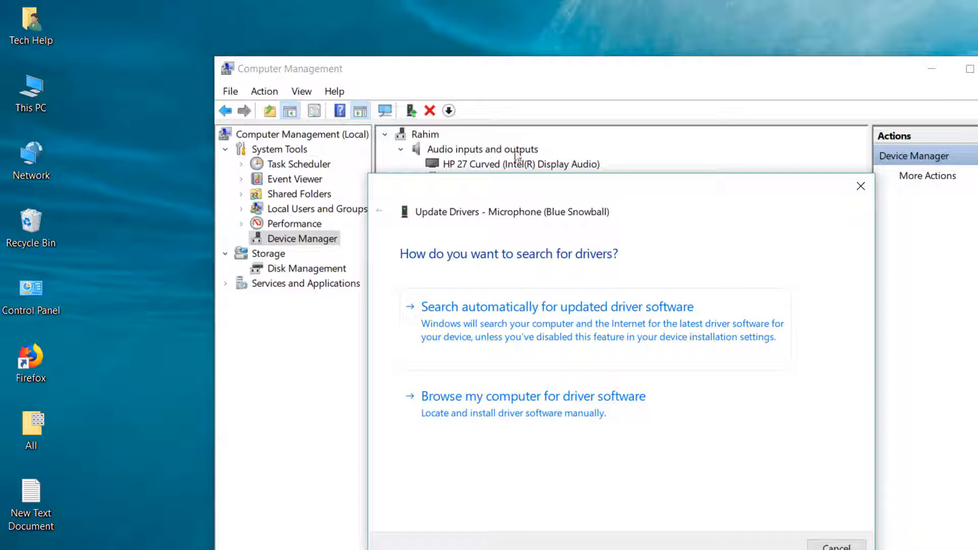
click(859, 185)
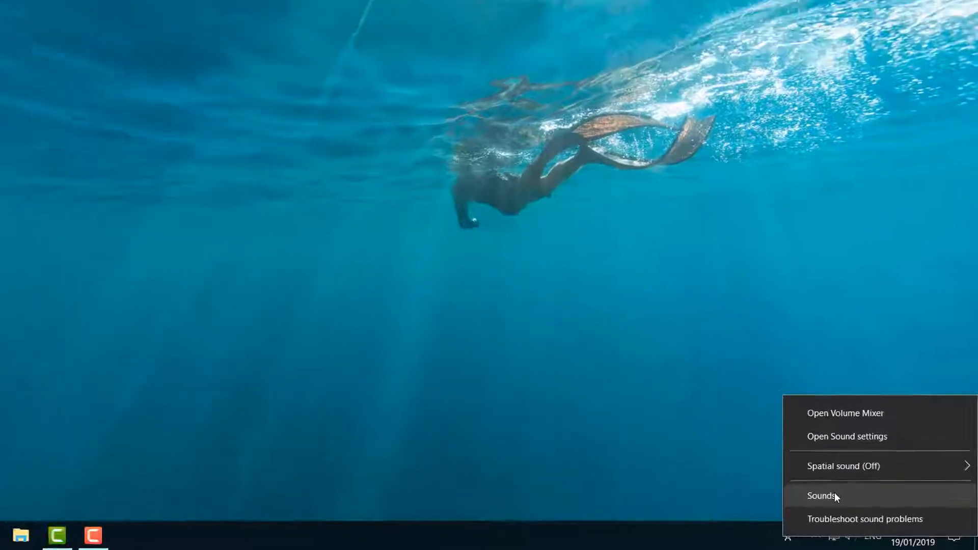
From the taskbar sound menu, reach the microphone's Configure Speech Recognition page
click(821, 495)
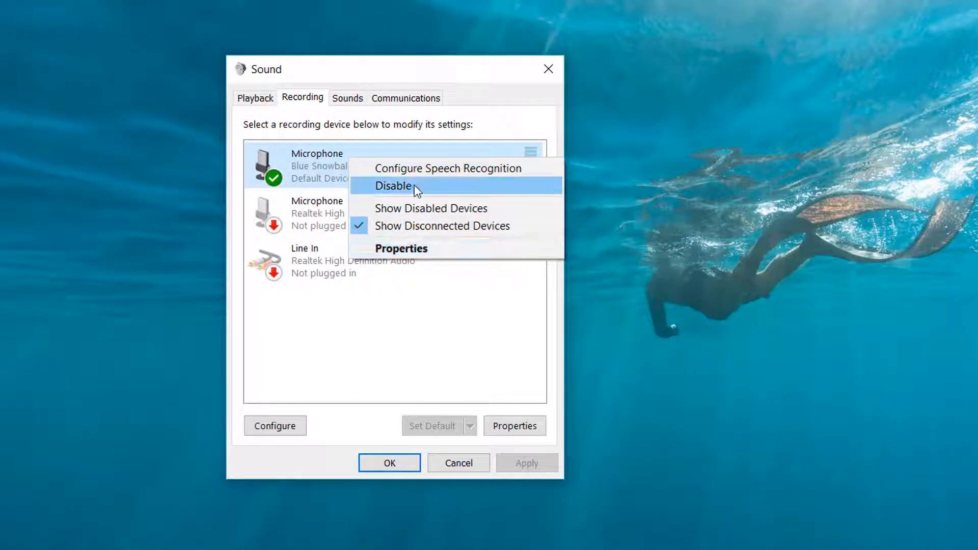
mouse_move(440, 168)
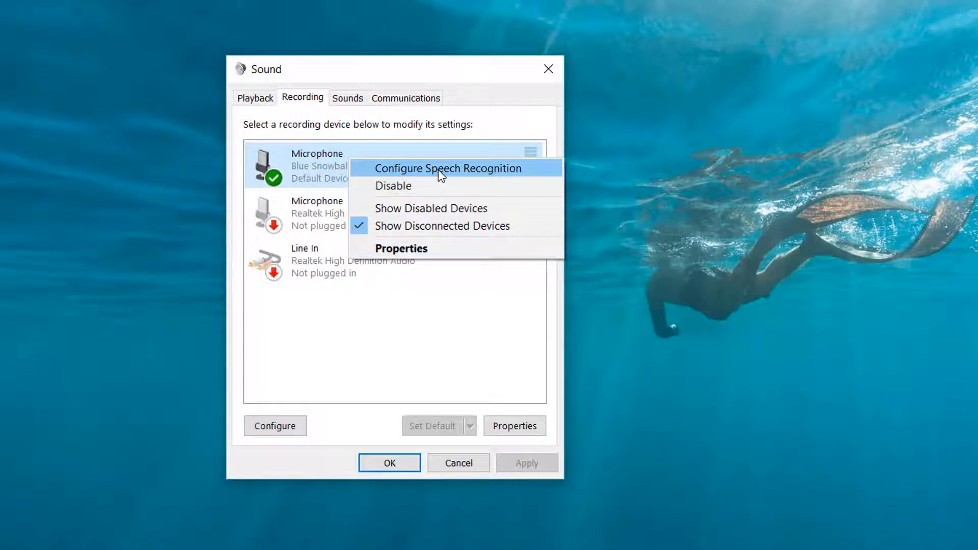
click(447, 168)
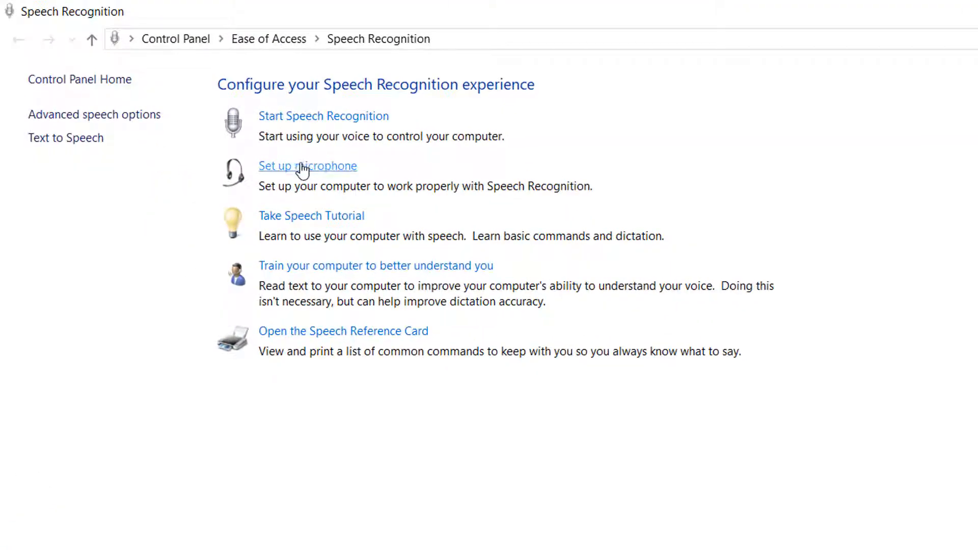
mouse_move(362, 170)
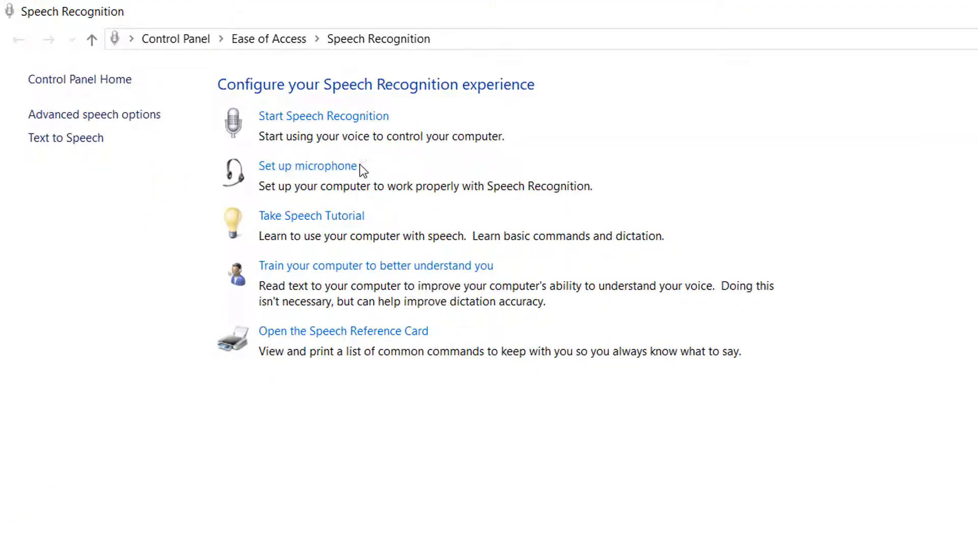
mouse_move(202, 461)
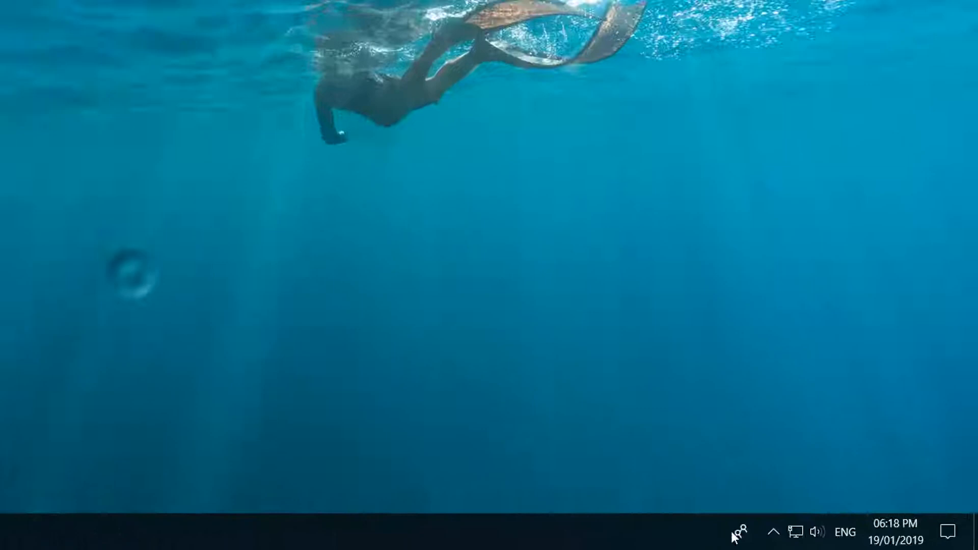
Run the sound troubleshooter from the speaker tray icon on the Realtek Speakers/Headphones, then cancel at the enhancements suggestion
right_click(817, 532)
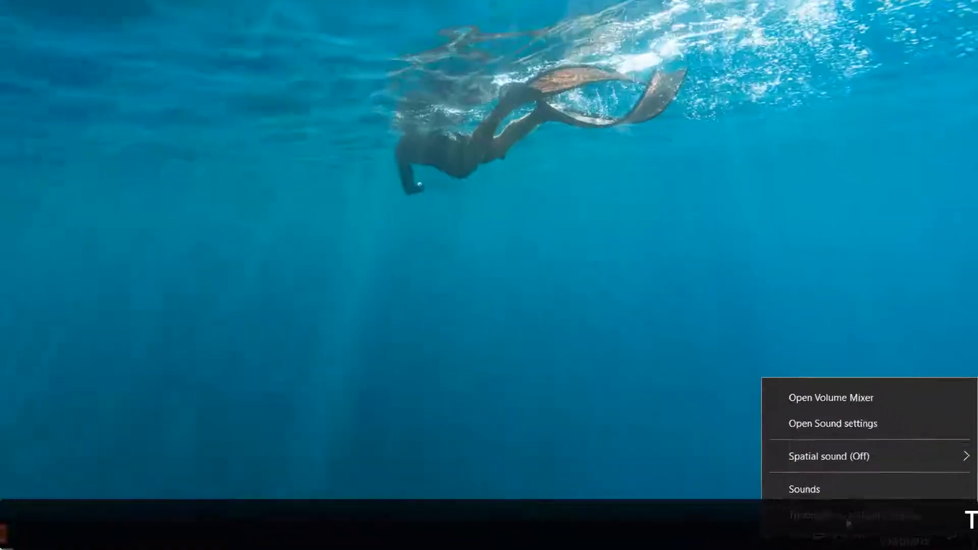
click(846, 515)
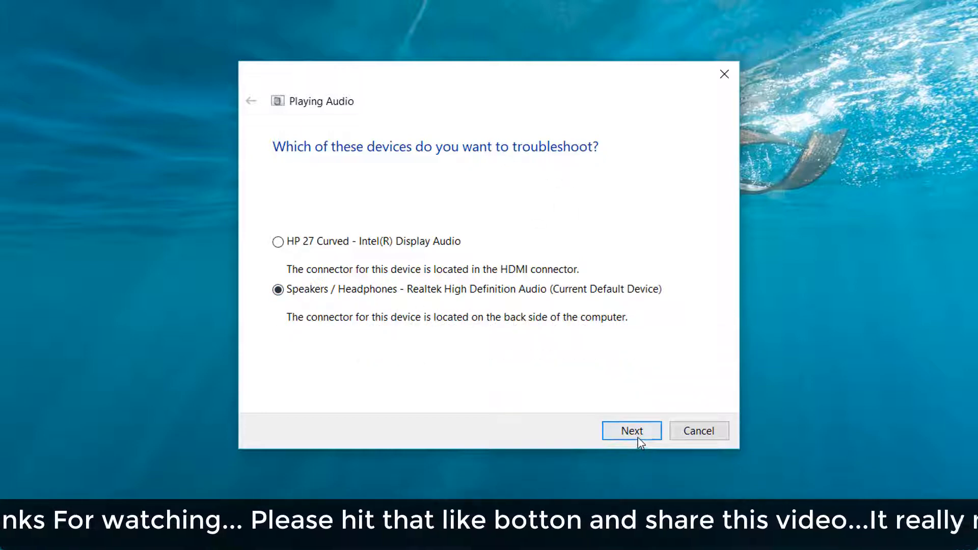
click(631, 431)
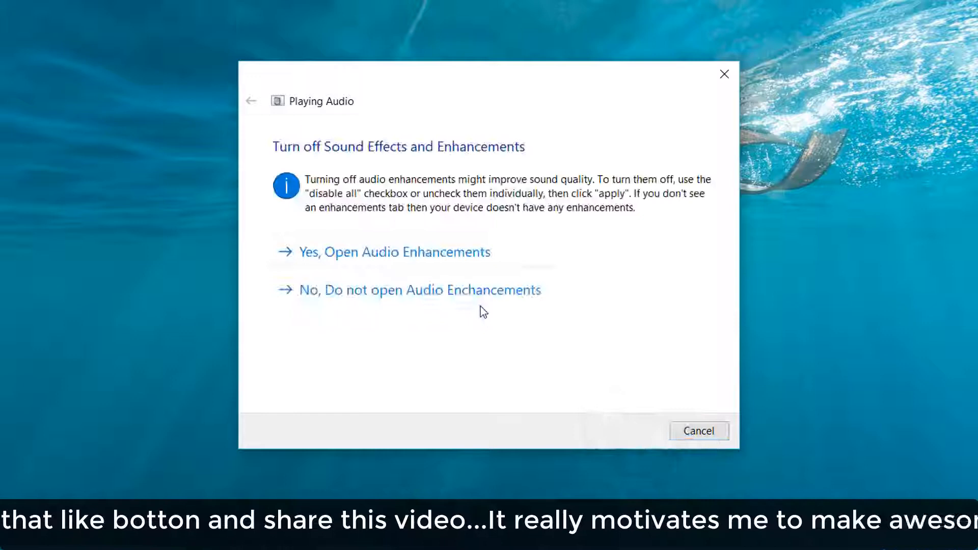
mouse_move(395, 251)
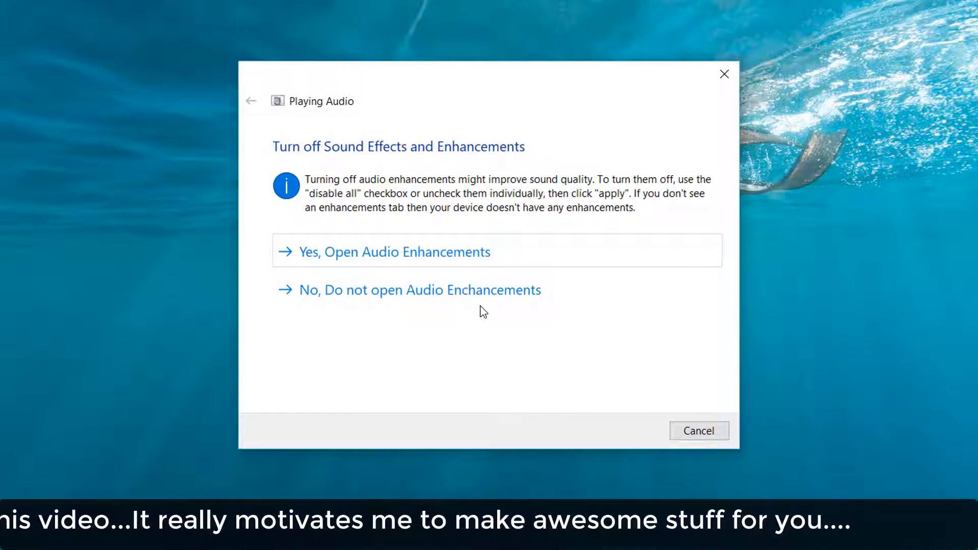
mouse_move(531, 308)
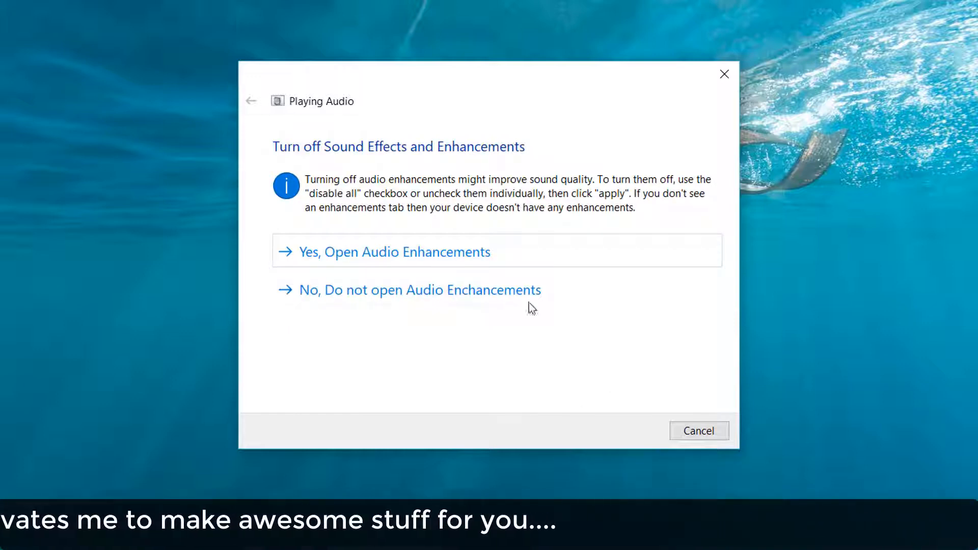
mouse_move(633, 415)
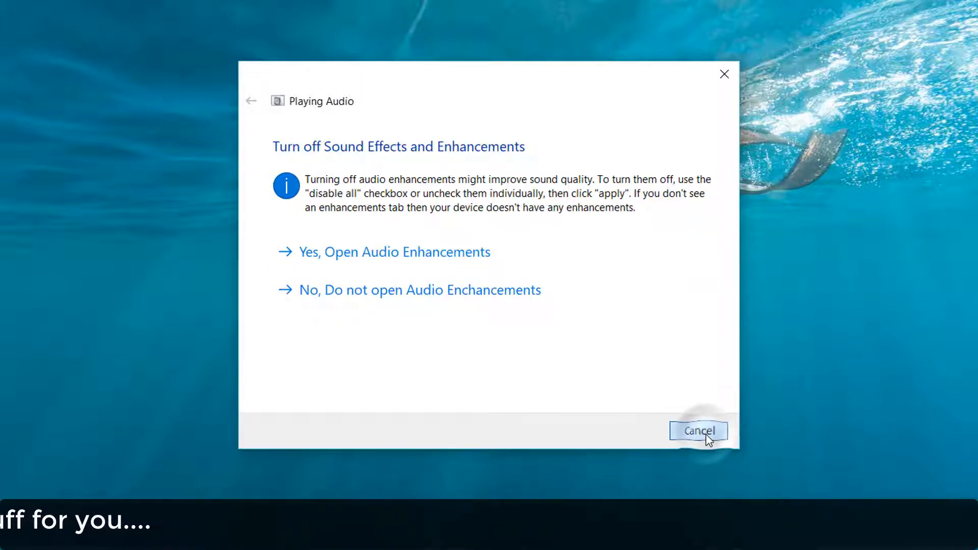
click(698, 431)
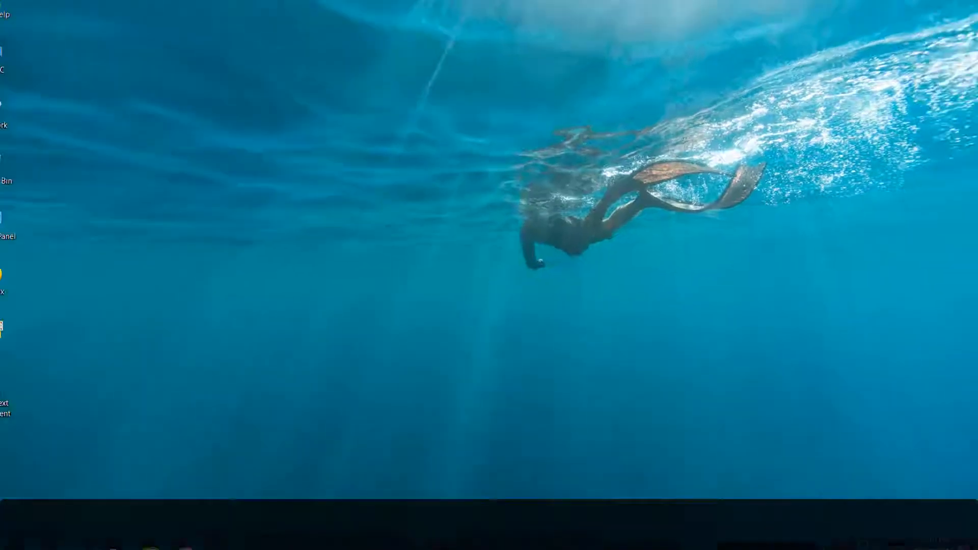